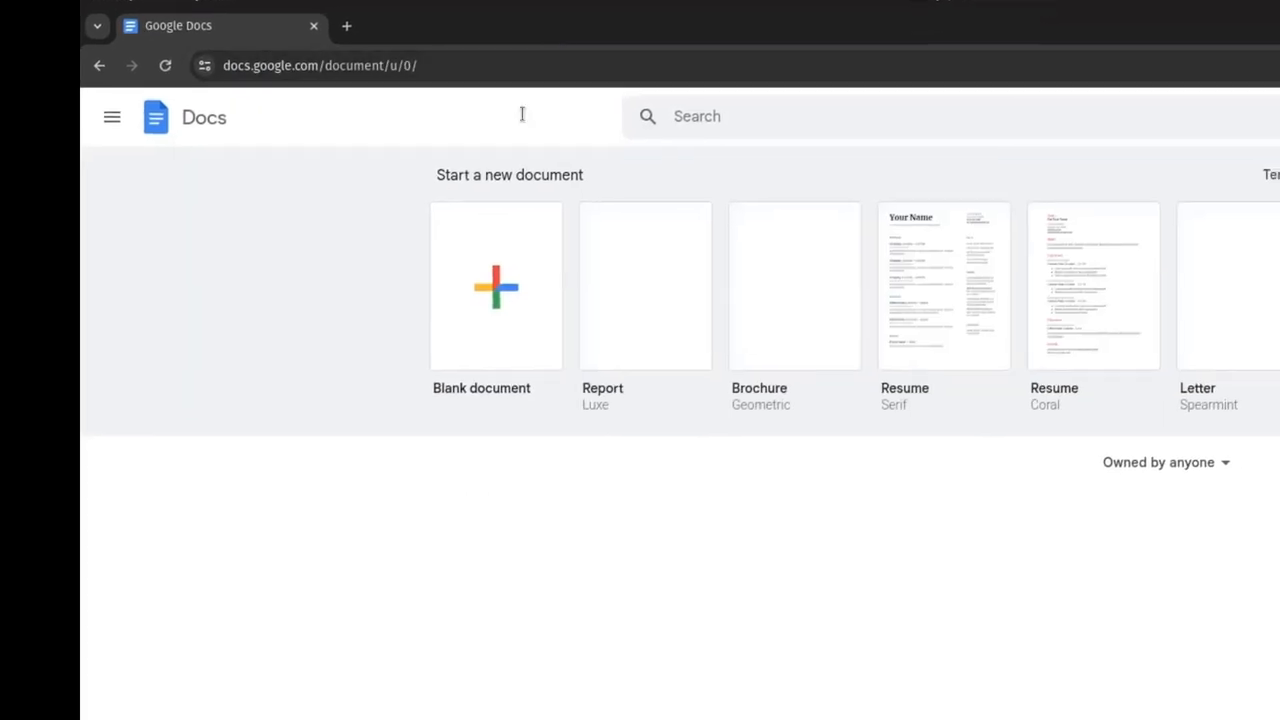
- Scroll down to the second Lorem ipsum paragraph of the Report document
scroll(down, 3)
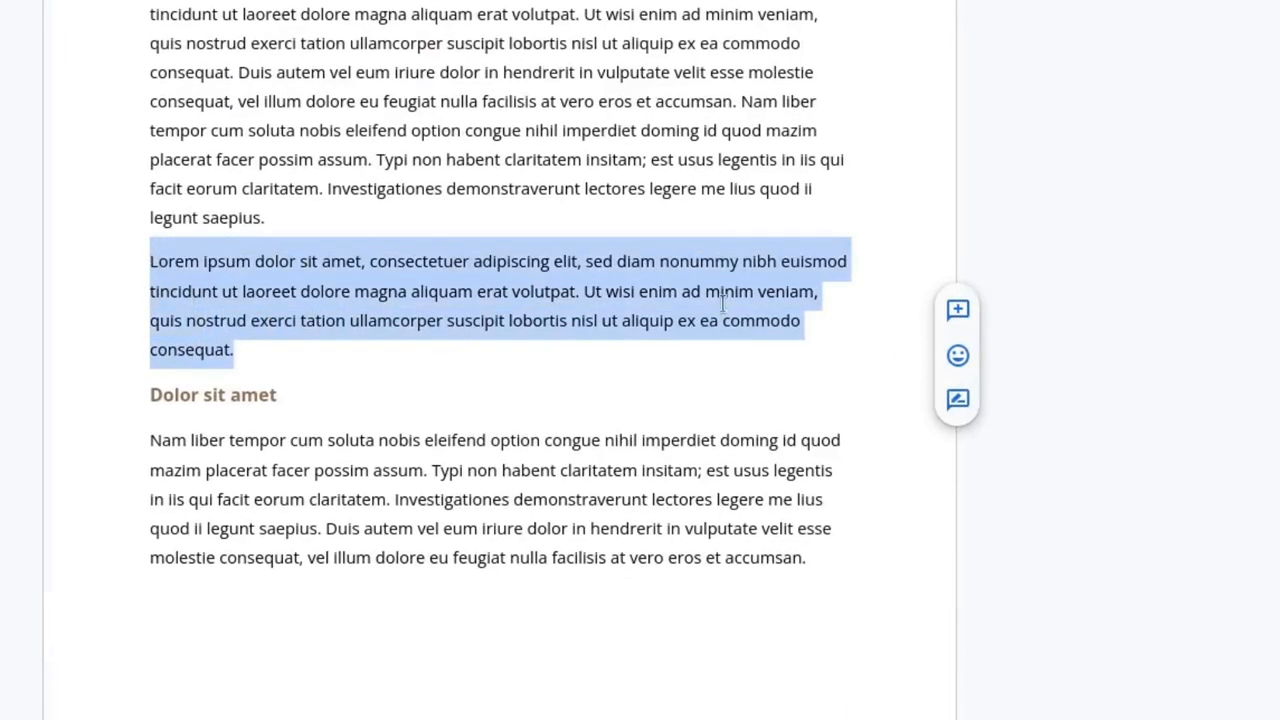
- Post a new comment reading "i don't like it" on the selected paragraph
click(957, 309)
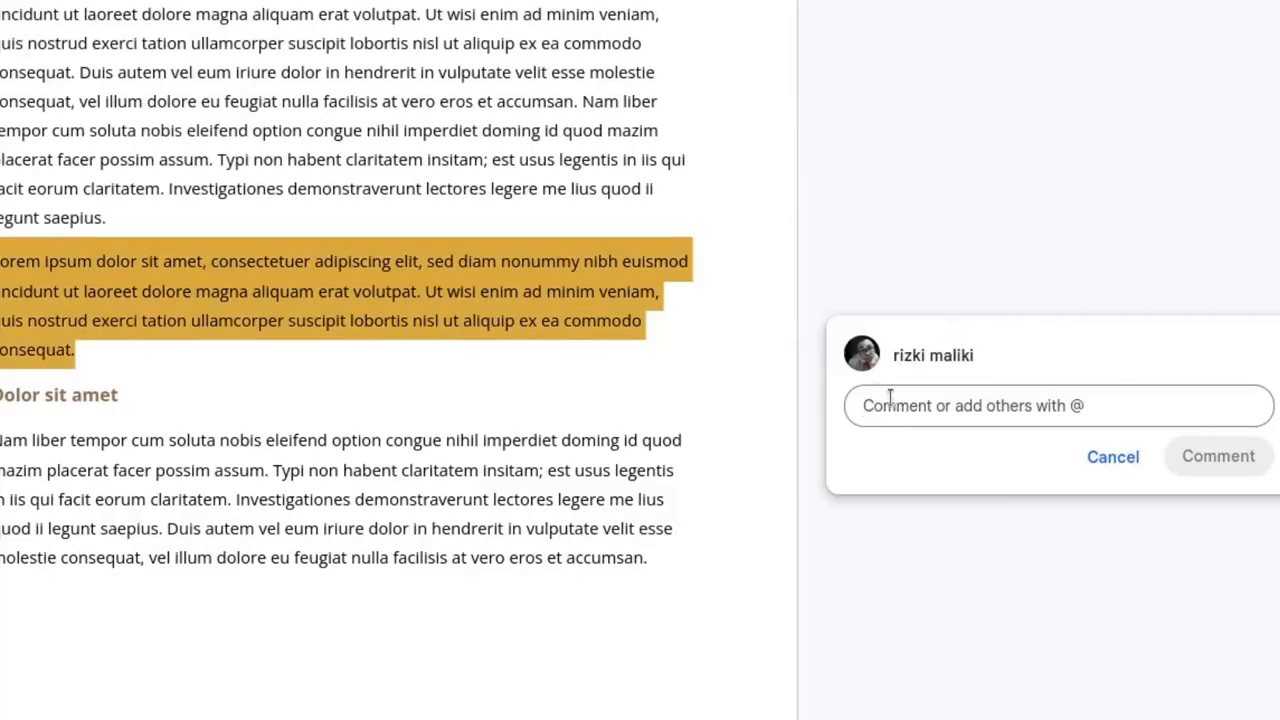
text(i do)
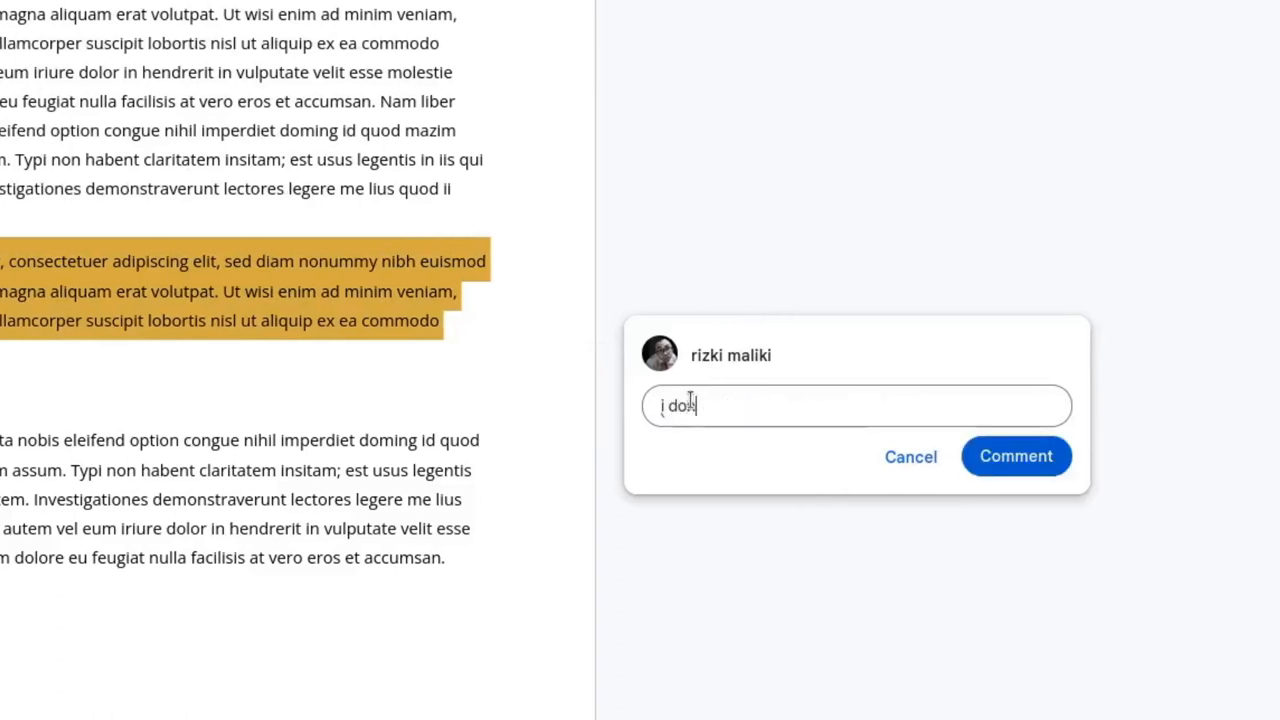
text('t like)
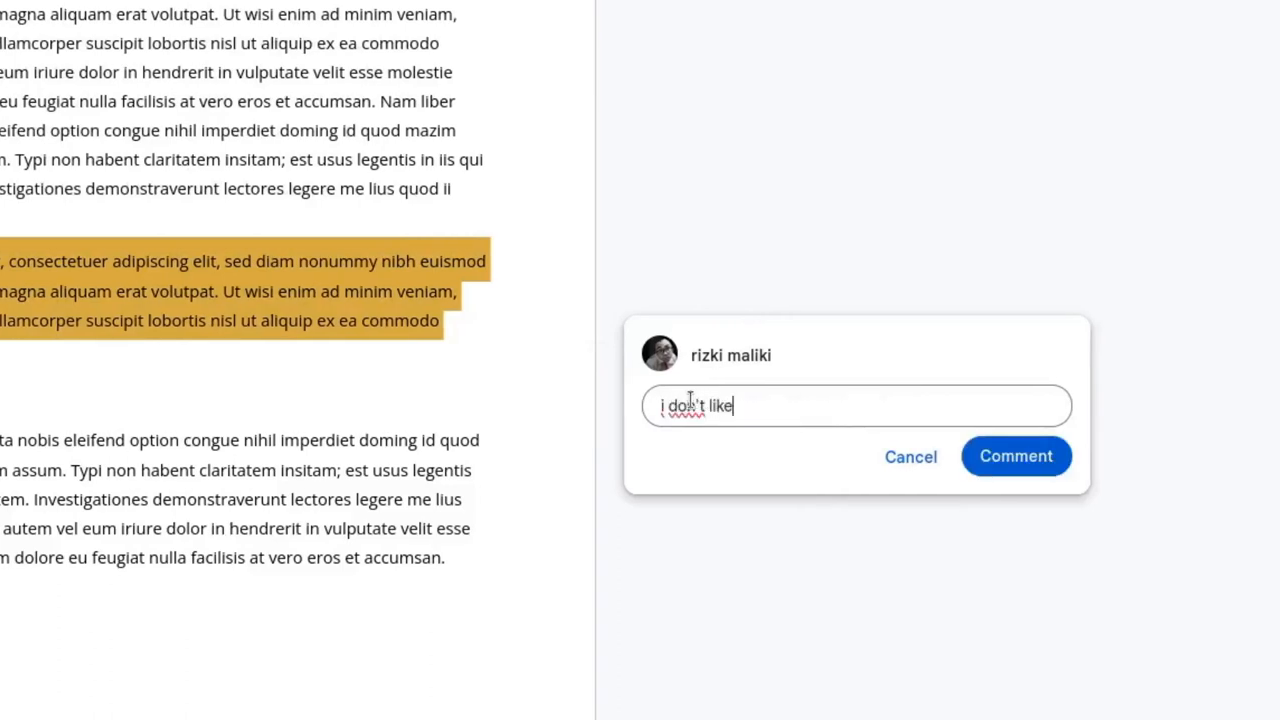
text(it)
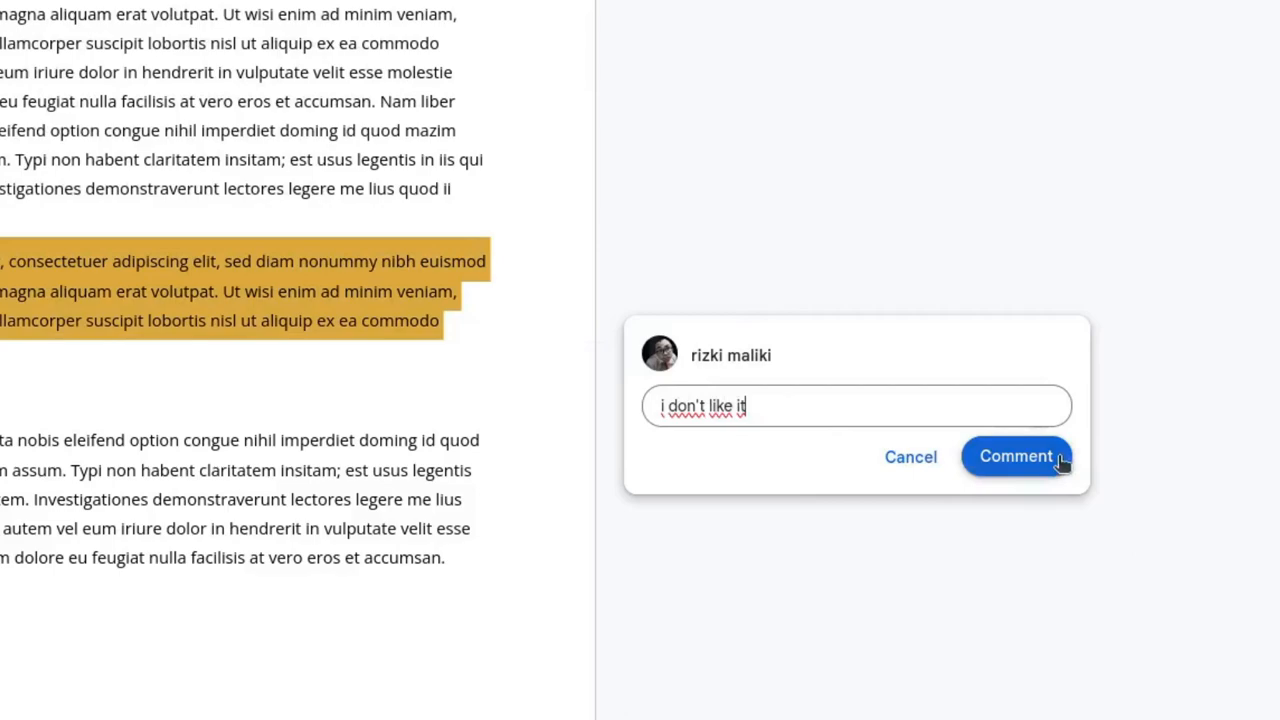
click(1016, 456)
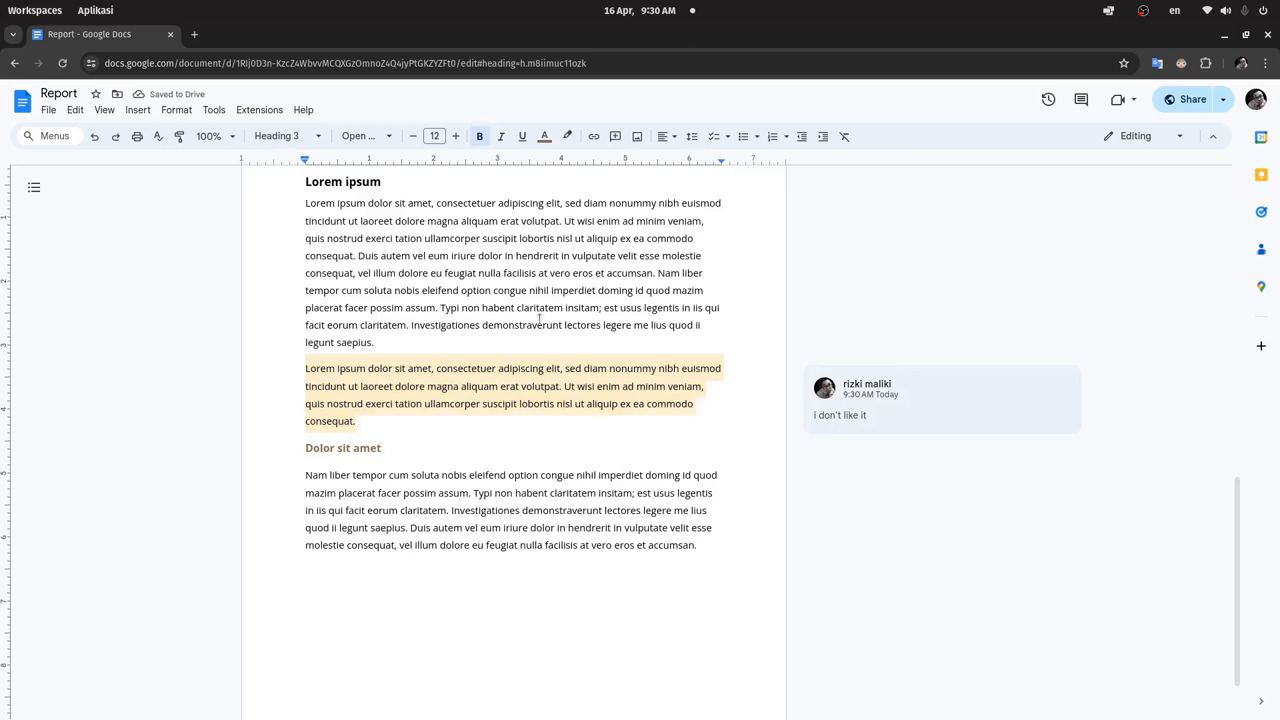
- Reveal the three-dot More options menu of the "i don't like it" comment
scroll(down, 3)
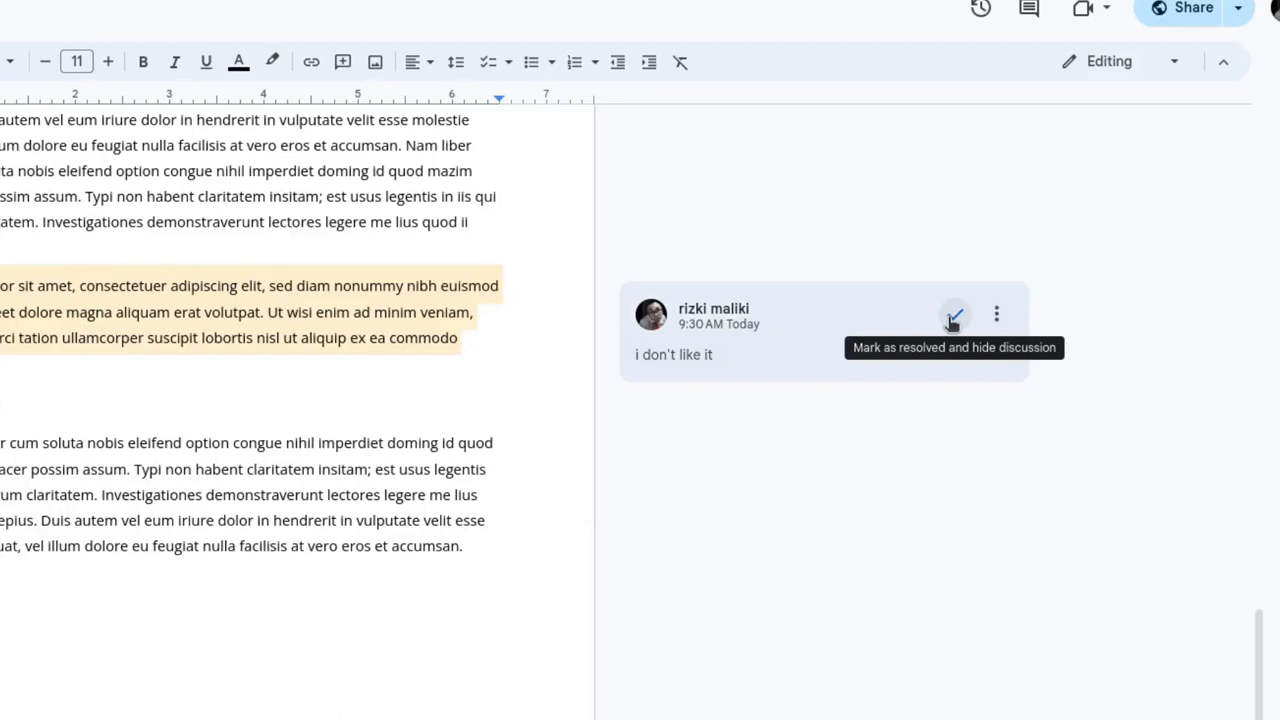
click(996, 314)
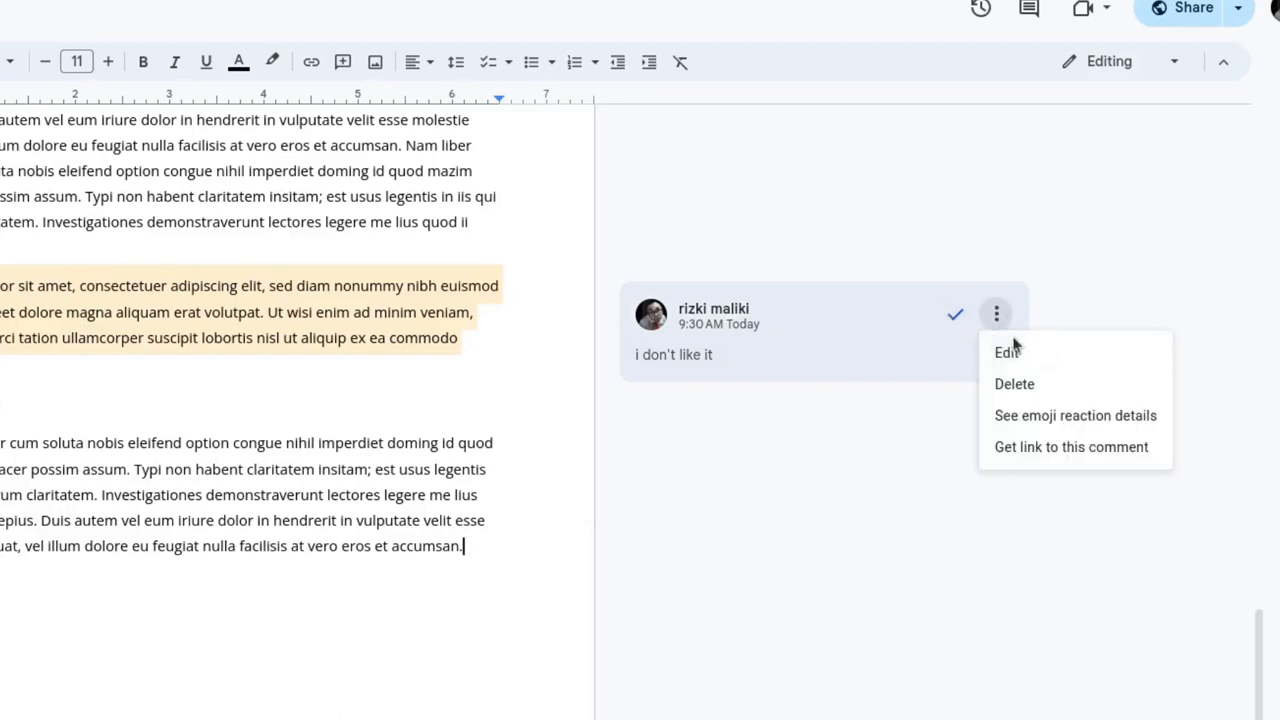
mouse_move(1050, 389)
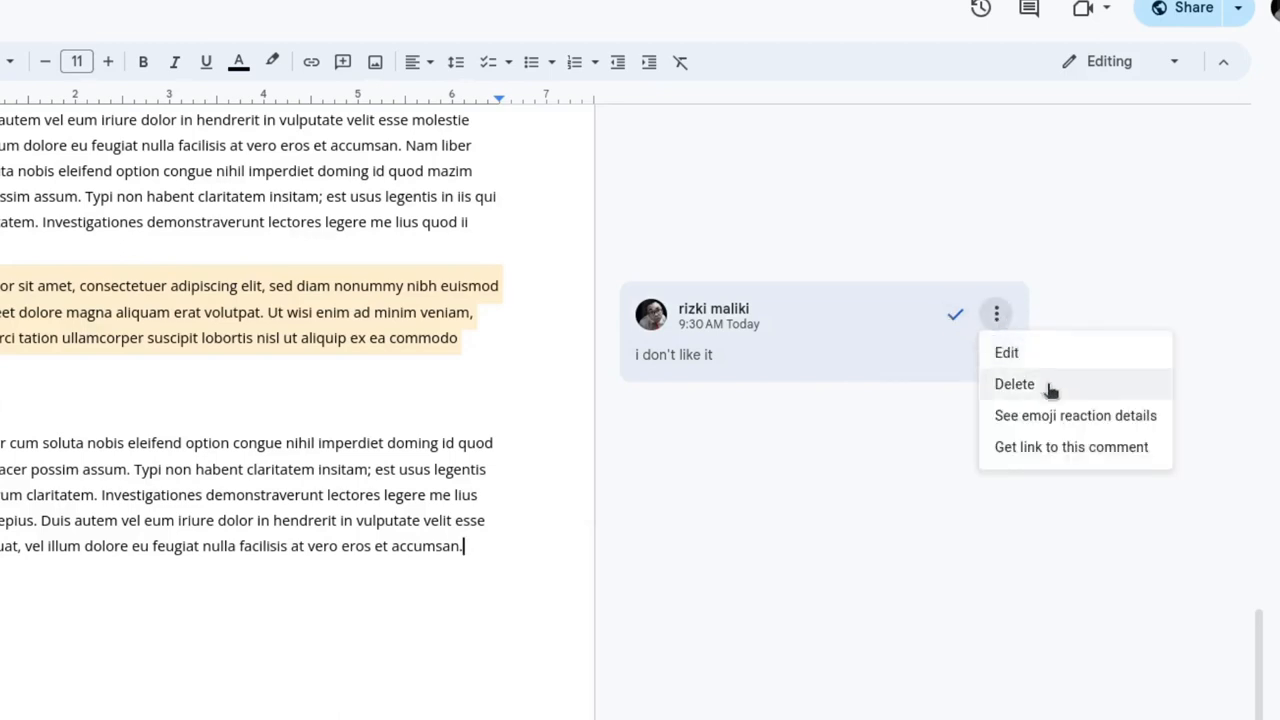
mouse_move(1132, 446)
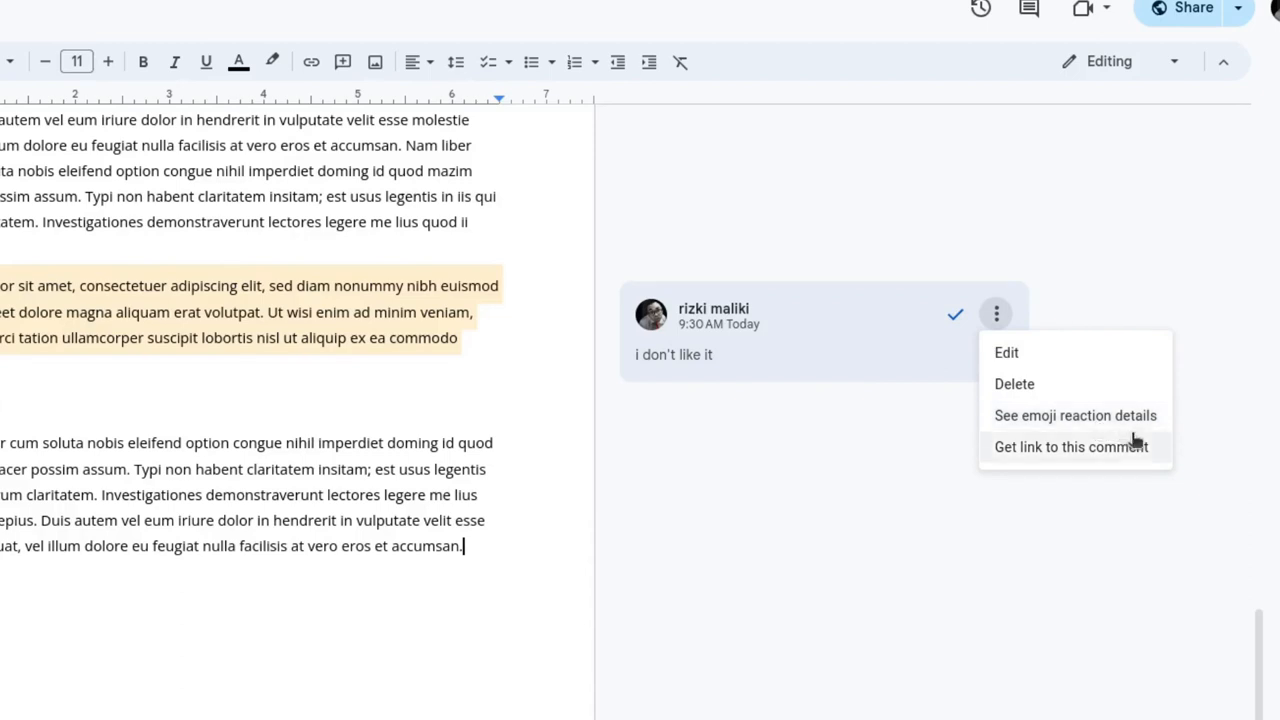
- Edit the comment so it reads "I like it" and save the change
click(1006, 352)
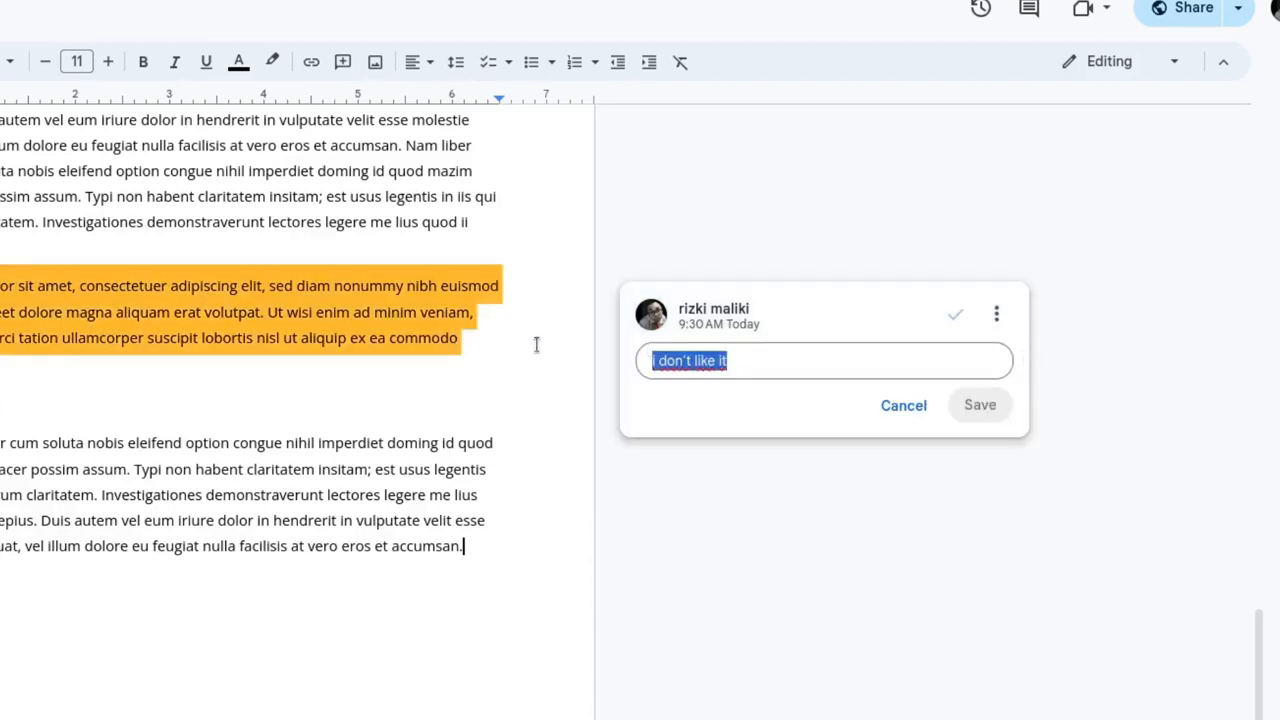
text(I like)
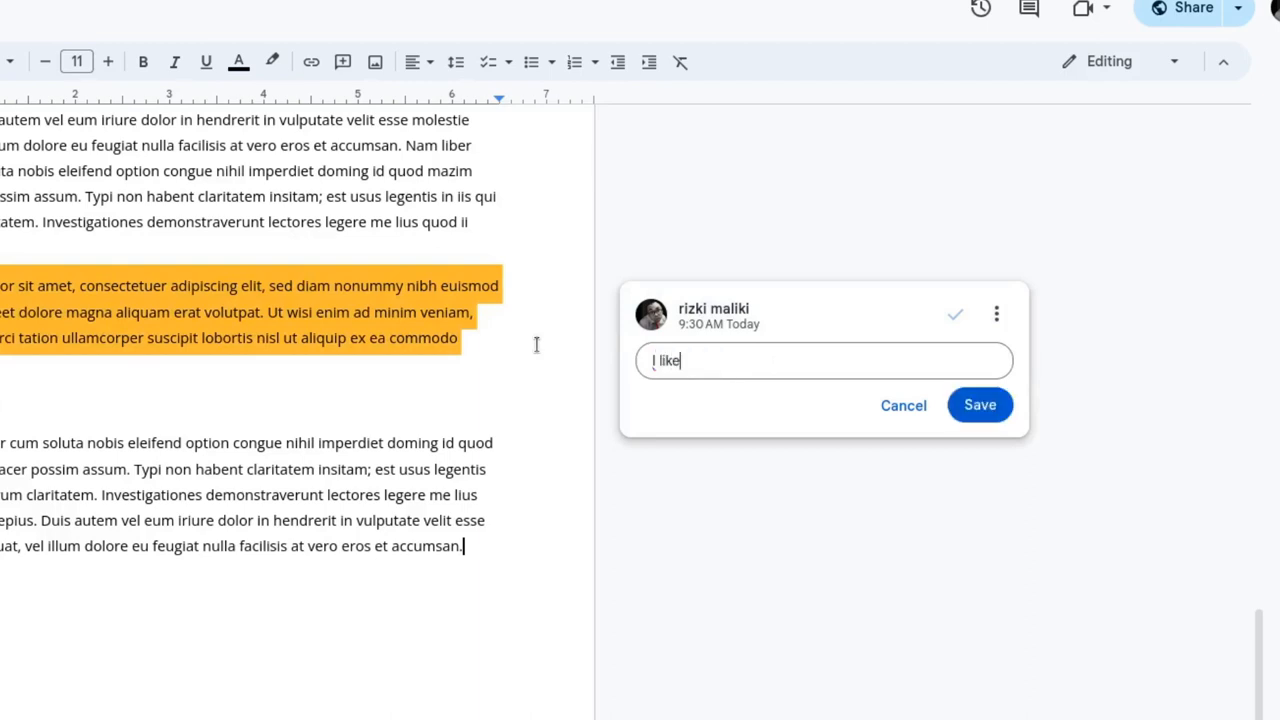
text(it)
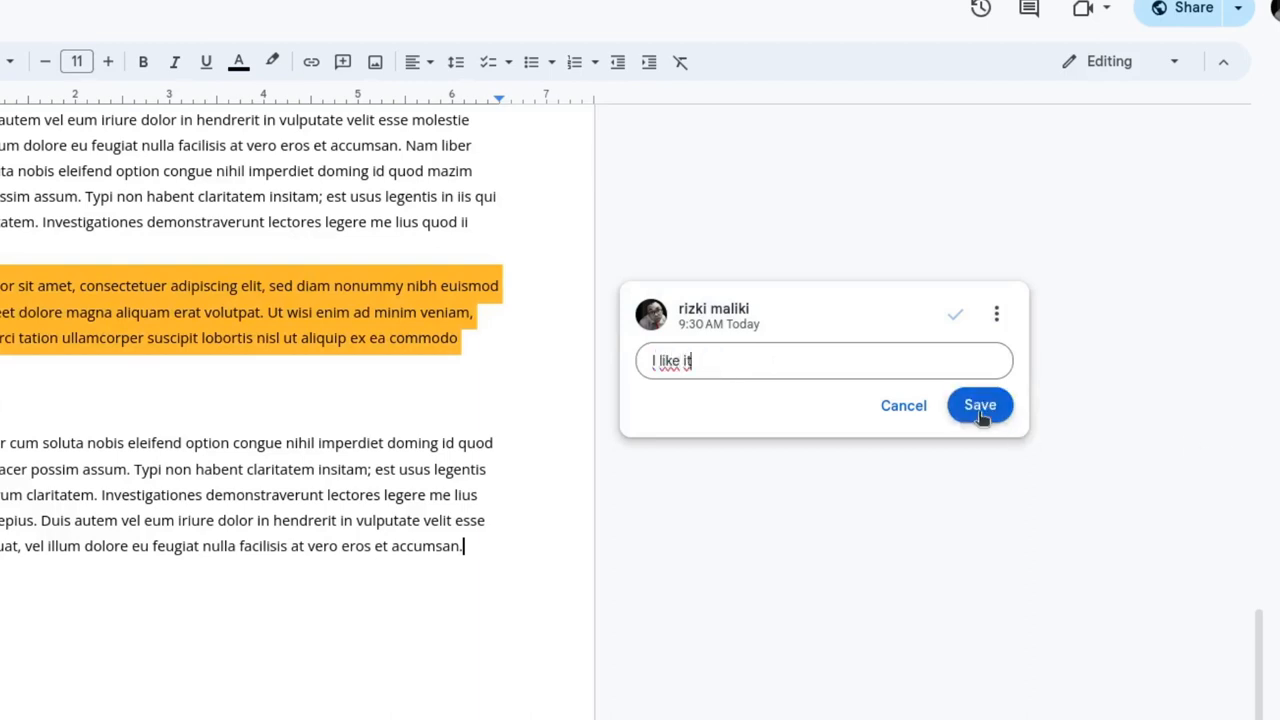
click(979, 405)
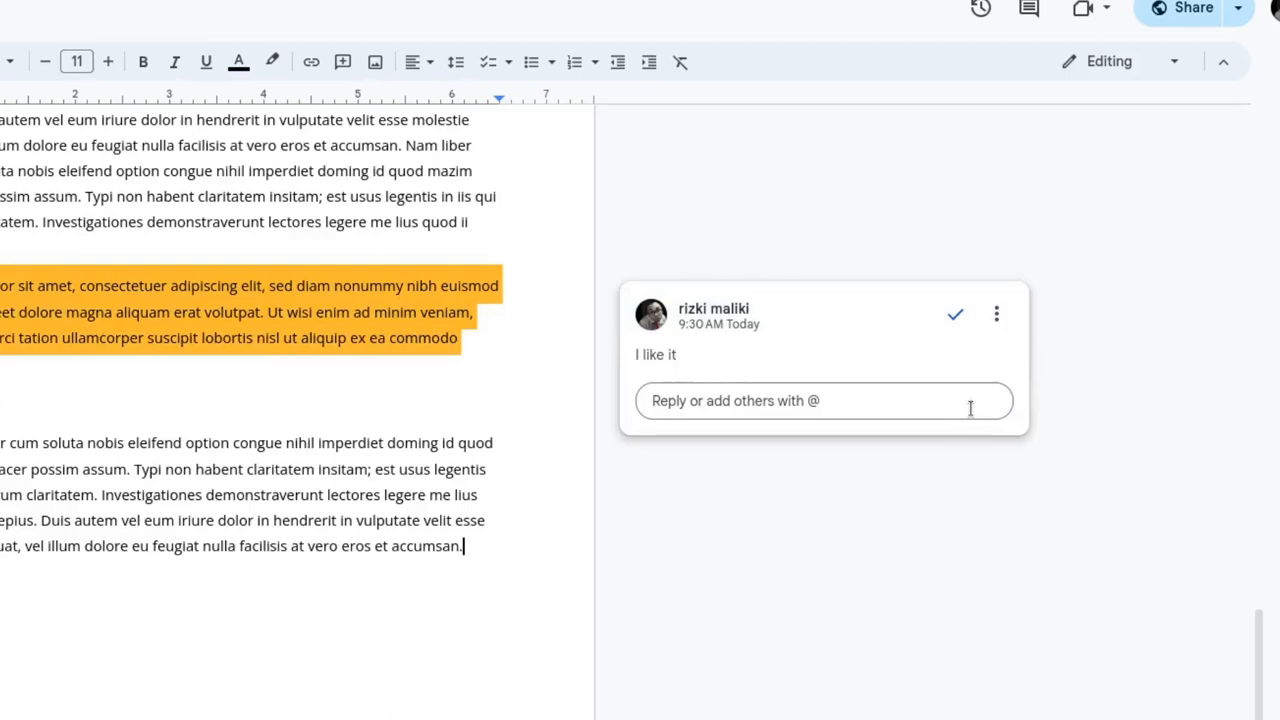
- Post the reply "what is it?" under the "I like it" comment
click(820, 400)
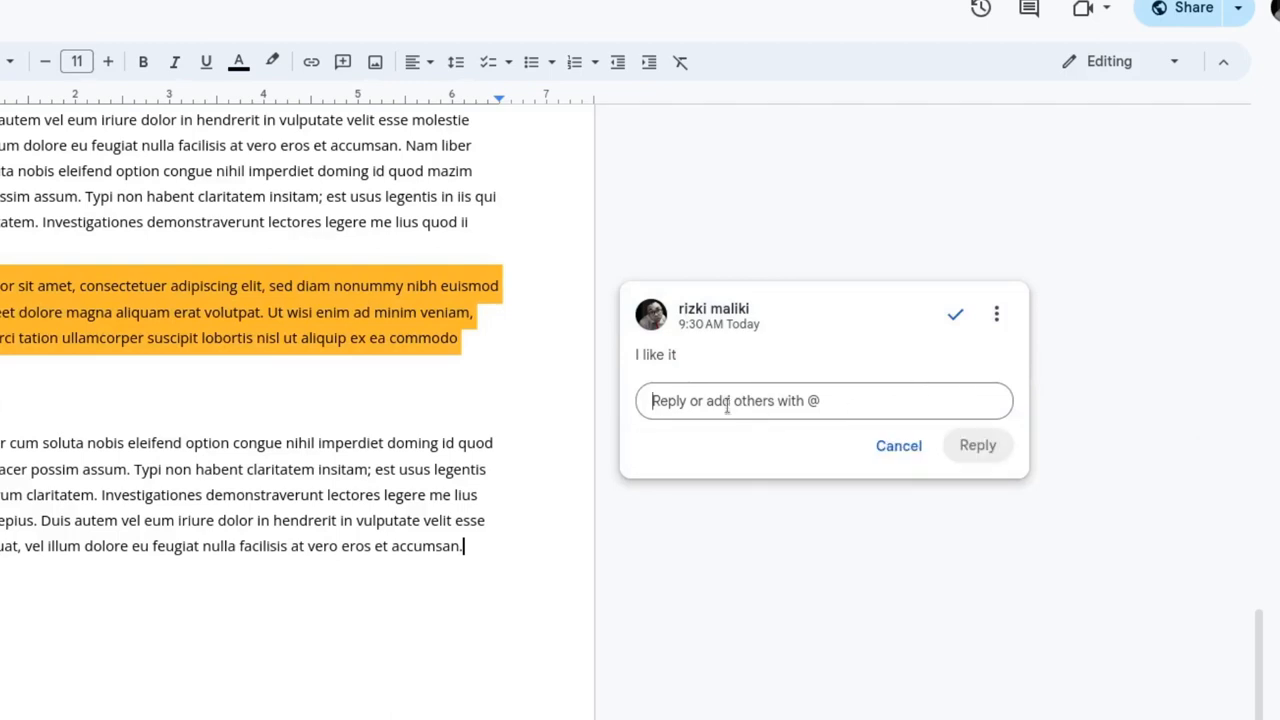
text(what is i)
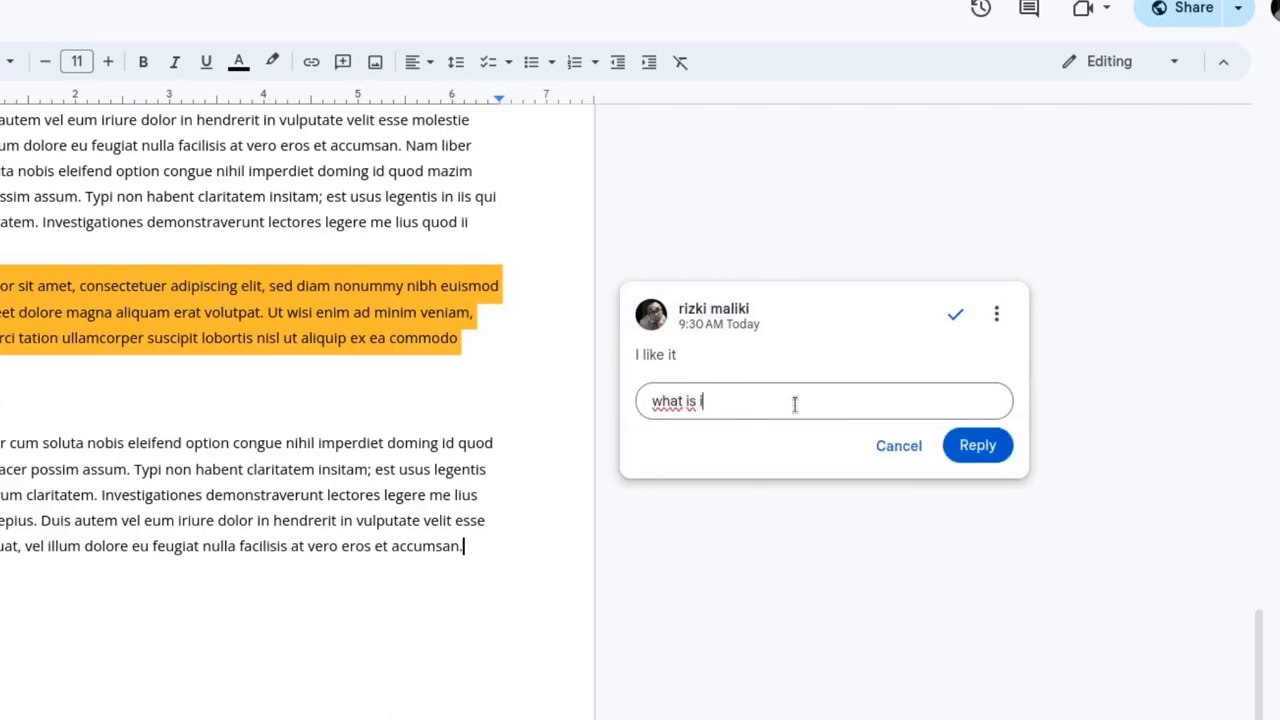
text(t?)
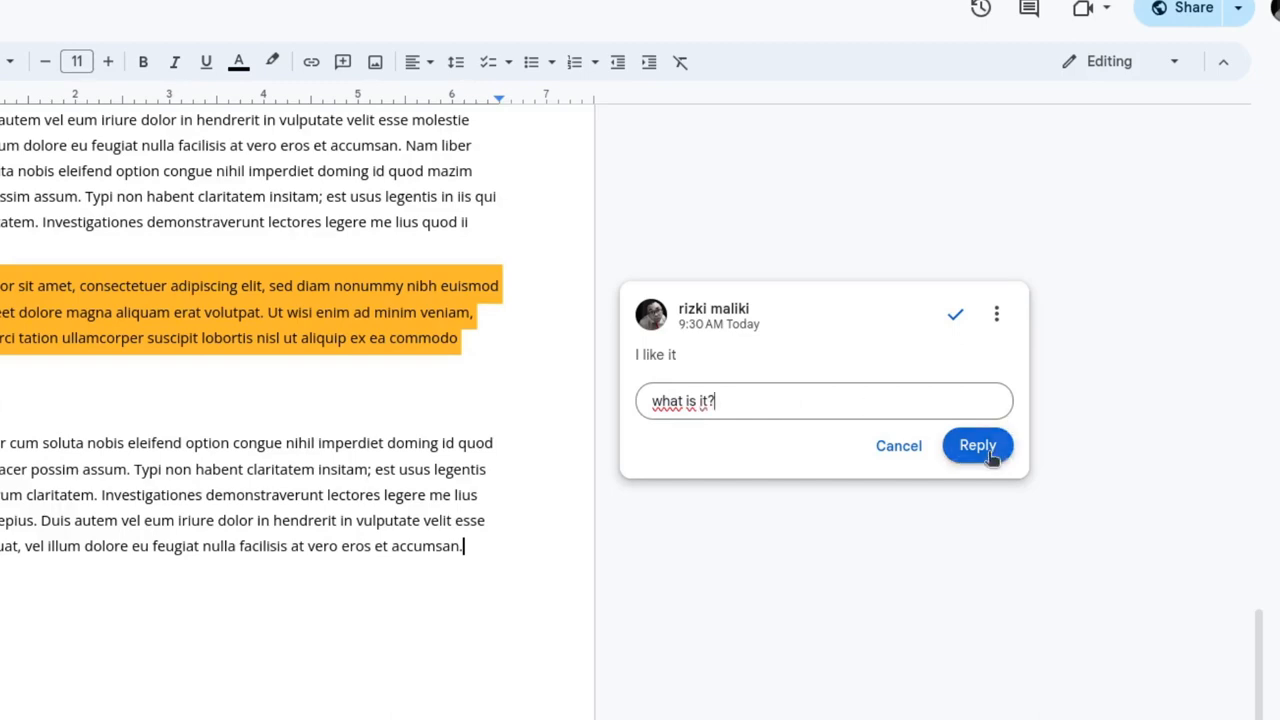
click(977, 445)
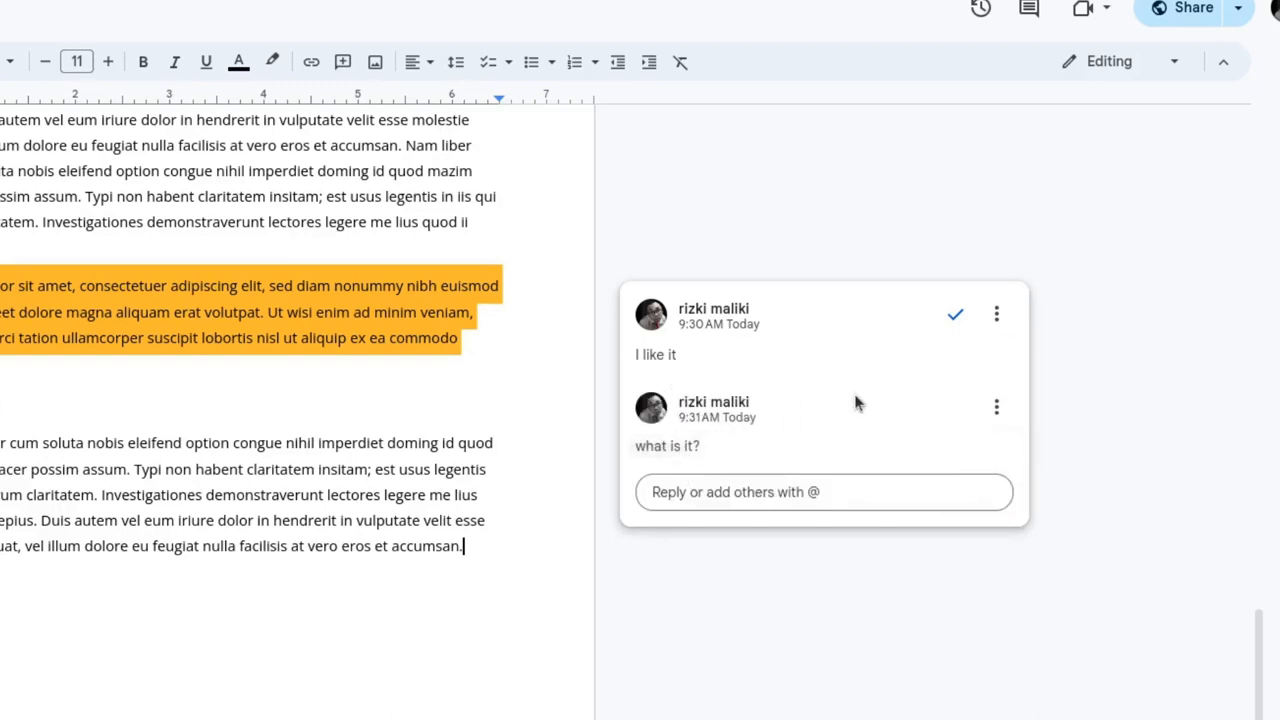
mouse_move(955, 313)
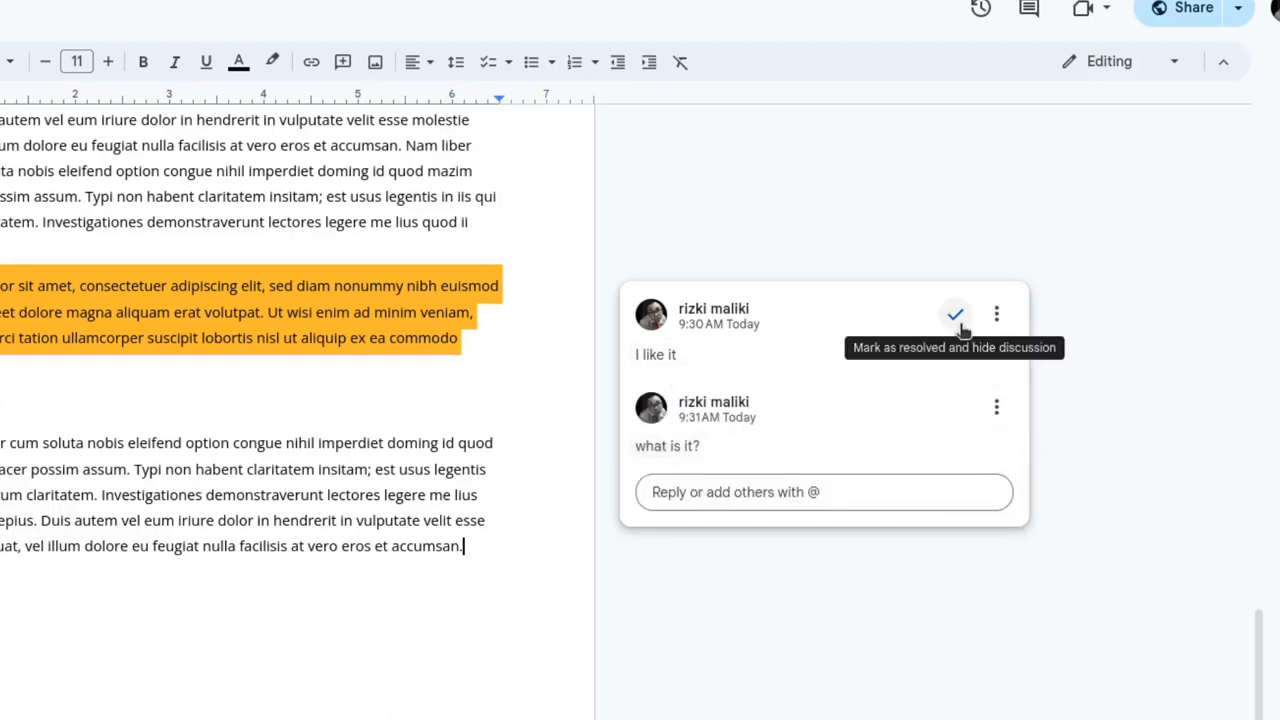
- Resolve the discussion, then show all comments with it listed as resolved
click(955, 314)
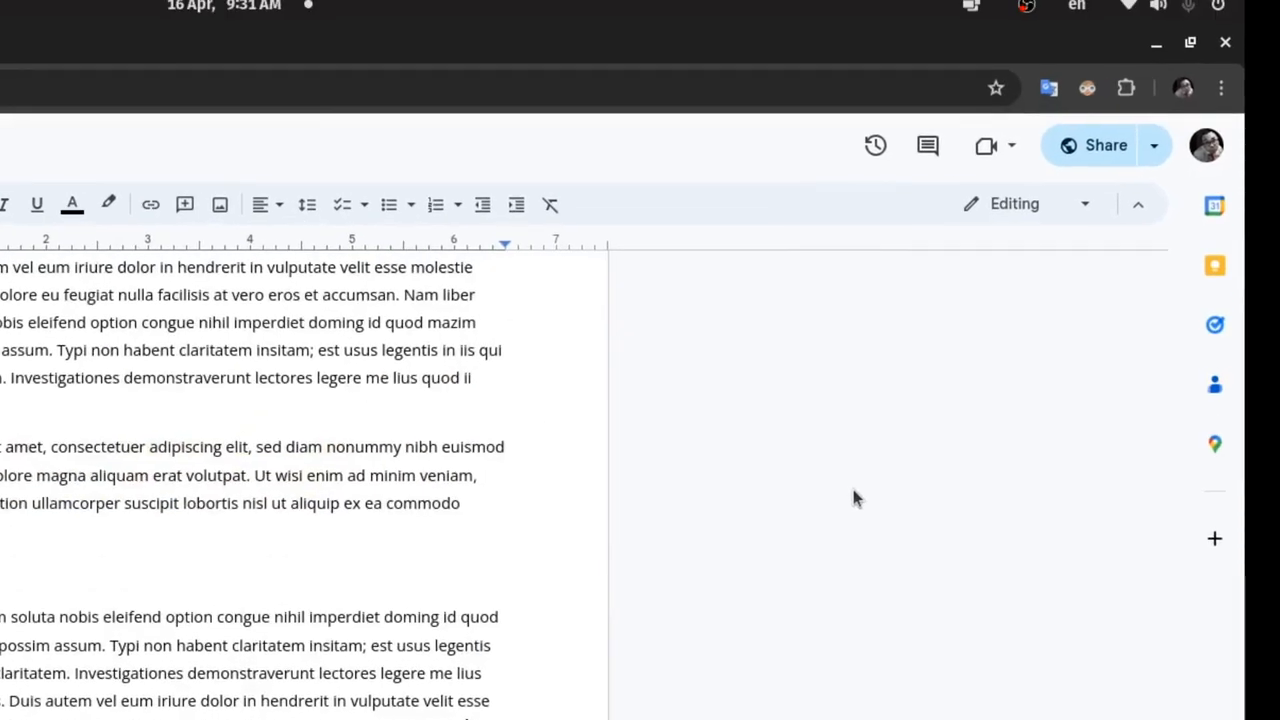
mouse_move(928, 146)
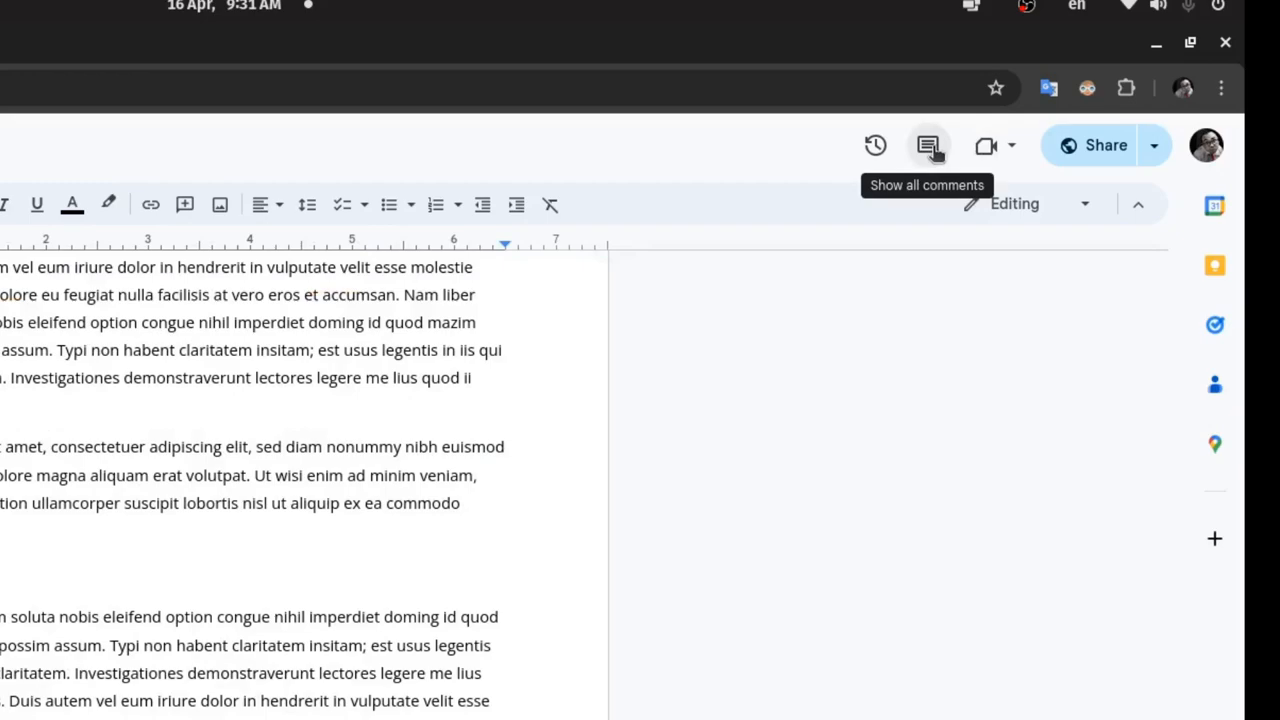
click(929, 145)
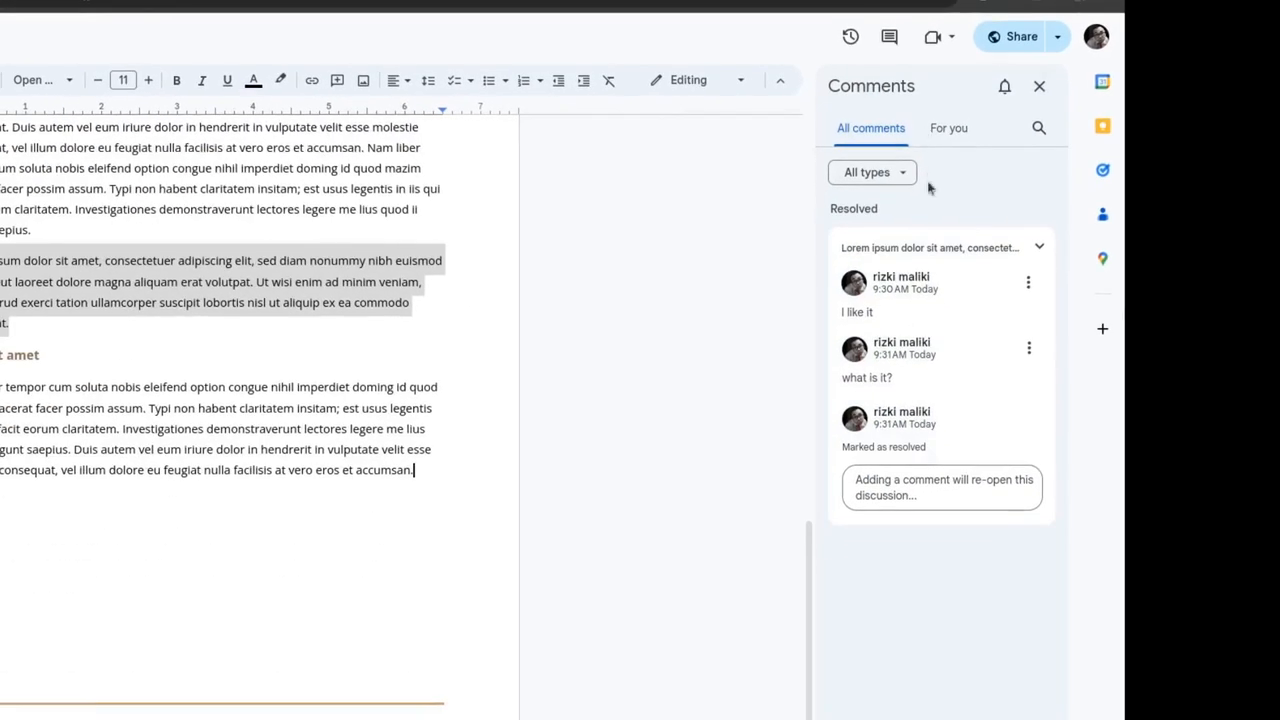
- Delete the resolved "I like it" discussion from the Comments panel
click(1028, 281)
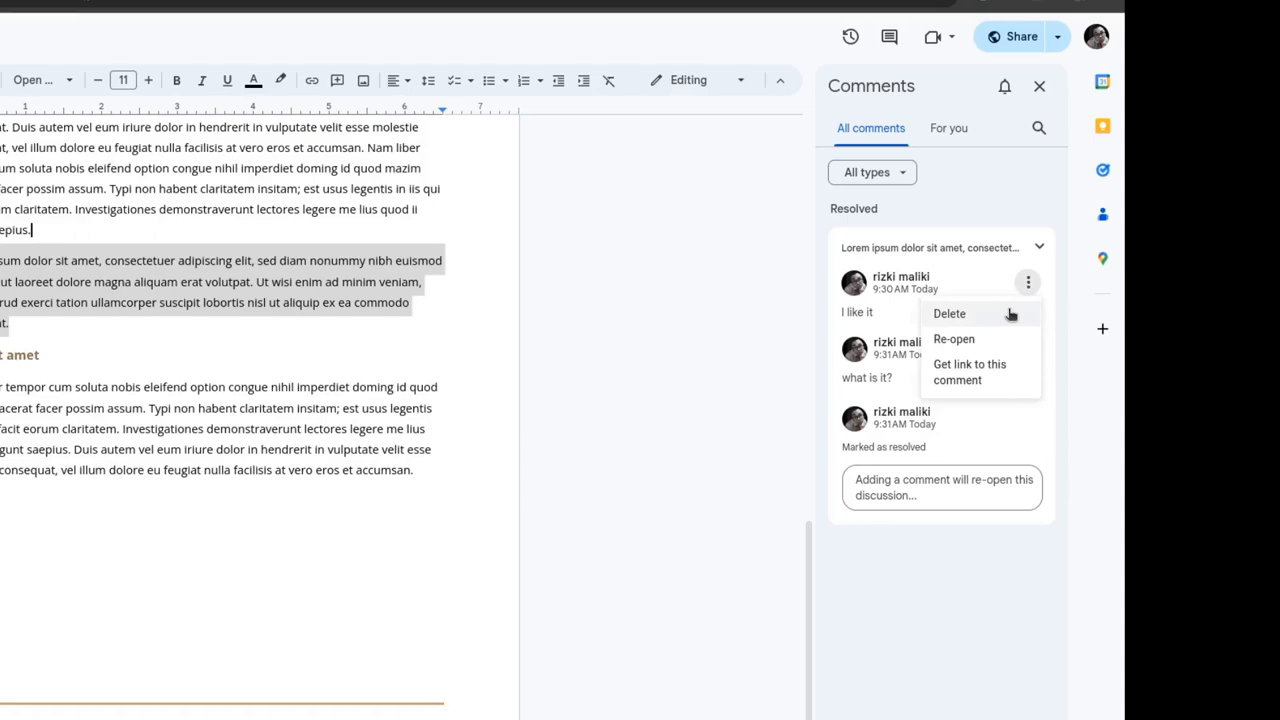
click(948, 313)
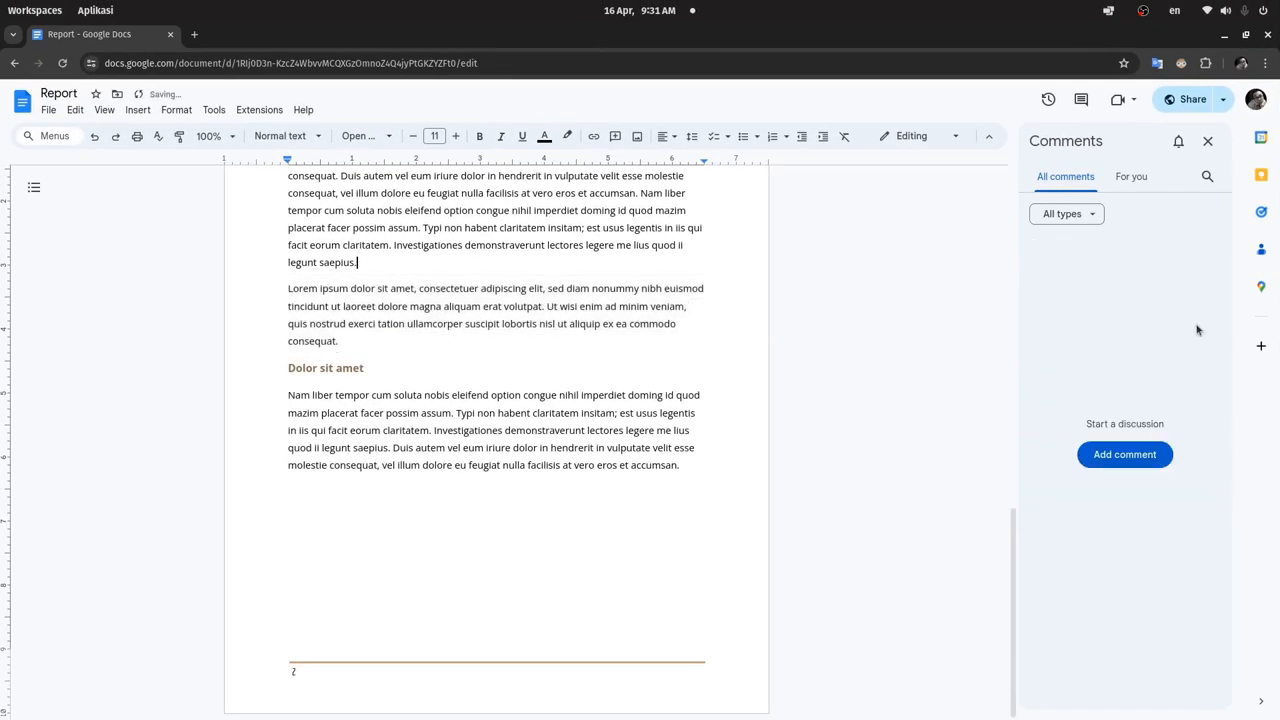